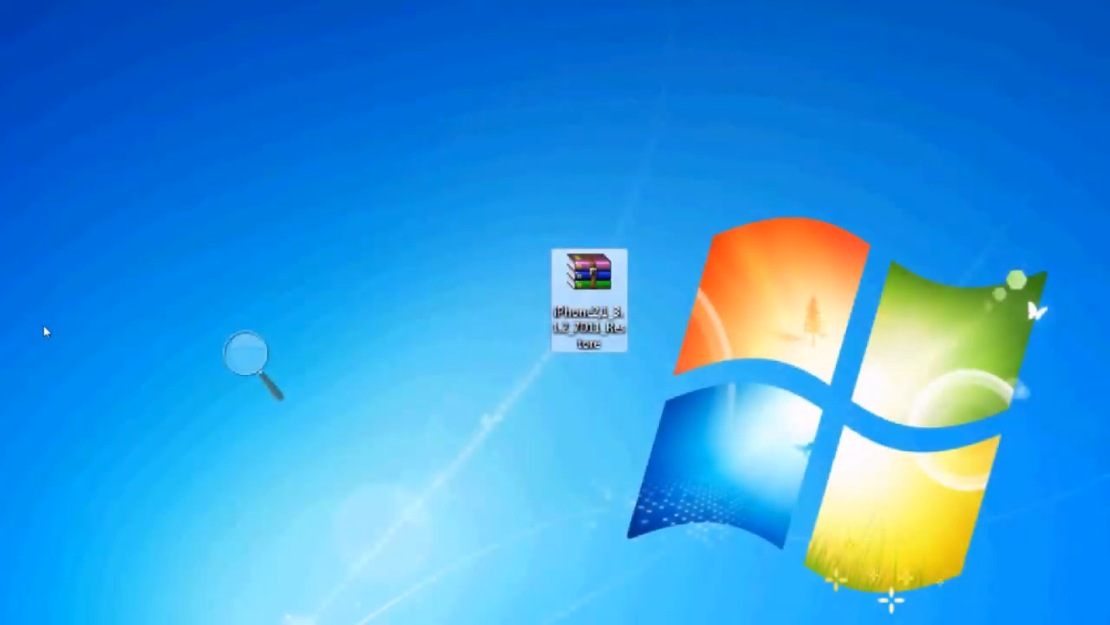
pyautogui.moveTo(76, 319)
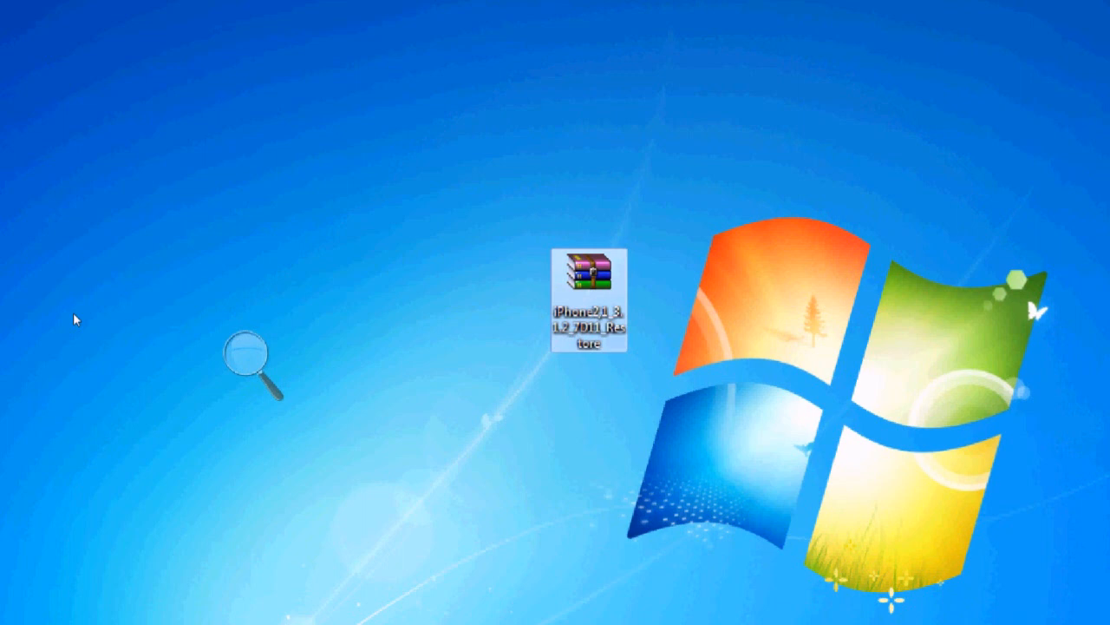
pyautogui.moveTo(324, 288)
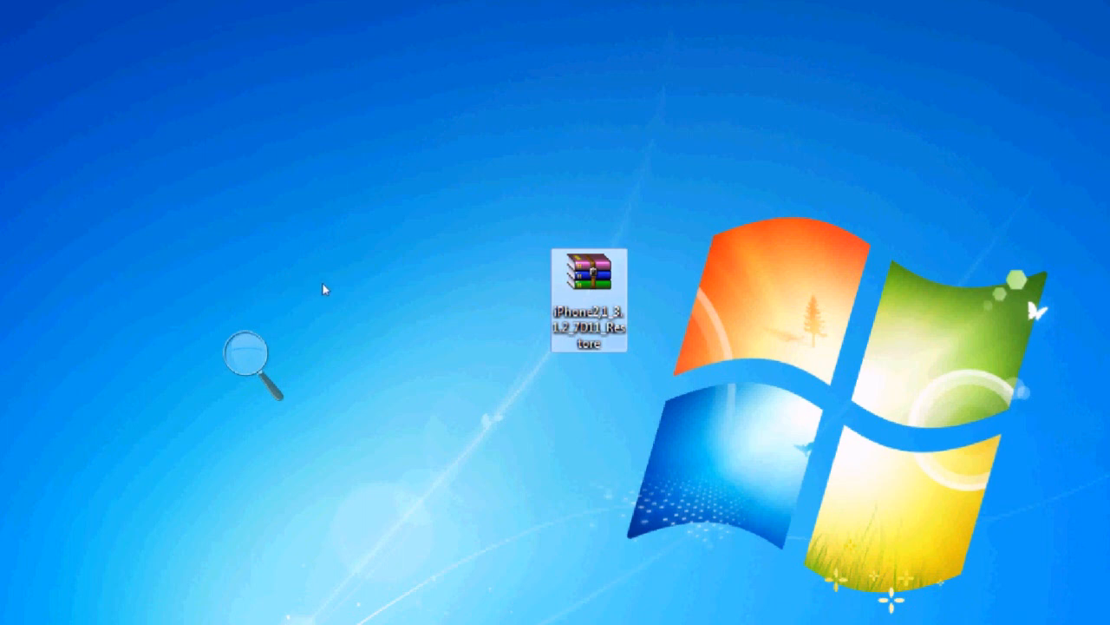
pyautogui.moveTo(371, 250)
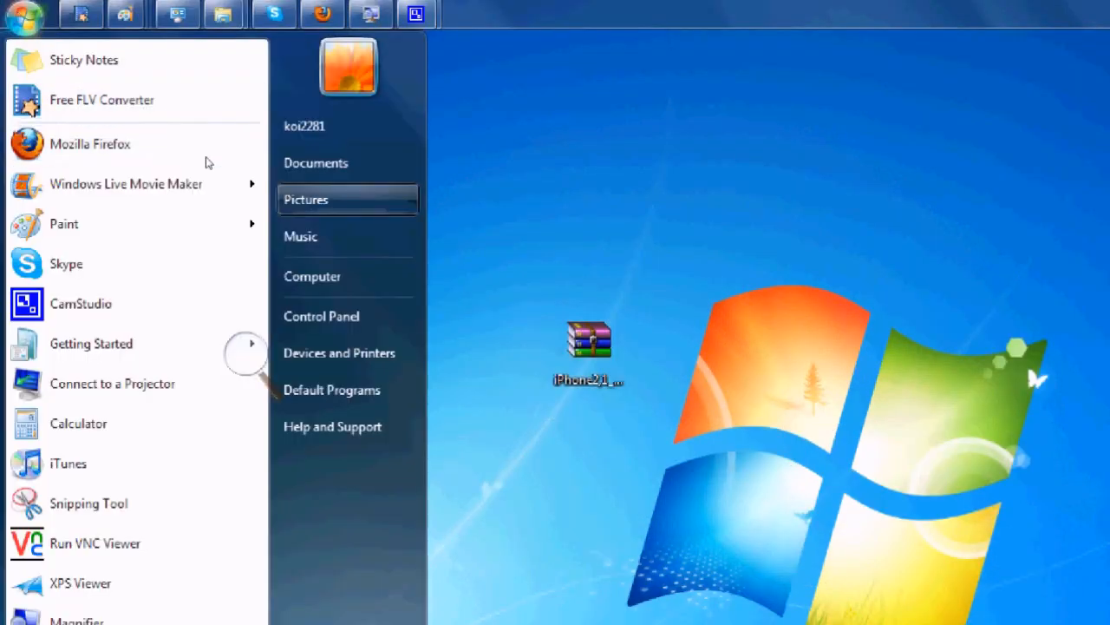
# Search Control Panel for 'folder' so Folder Options appears in the results
pyautogui.click(321, 316)
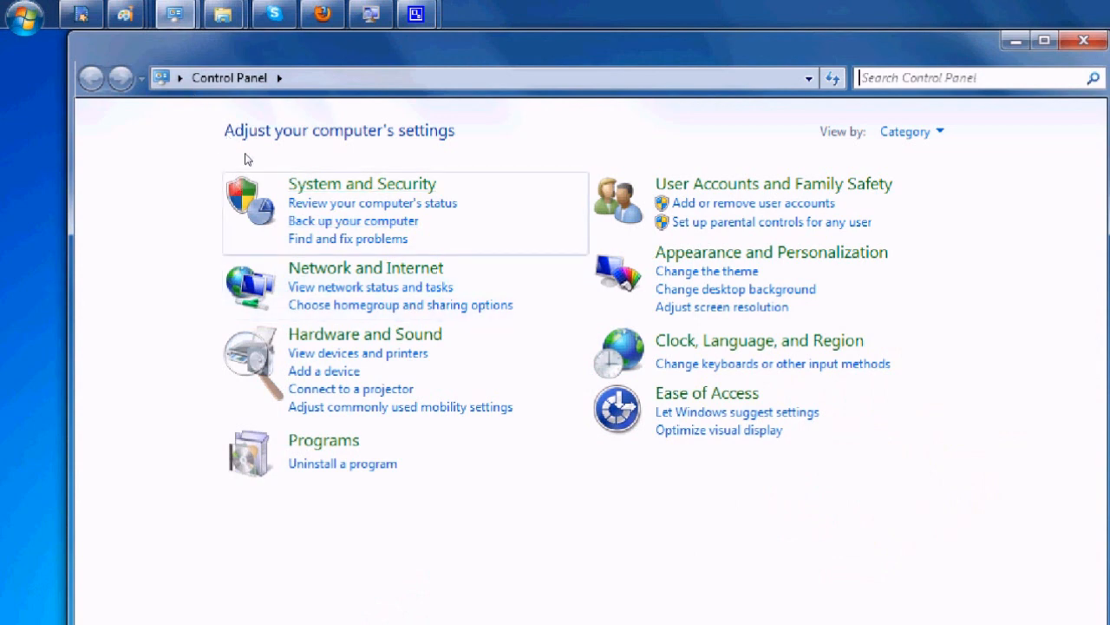
pyautogui.moveTo(104, 226)
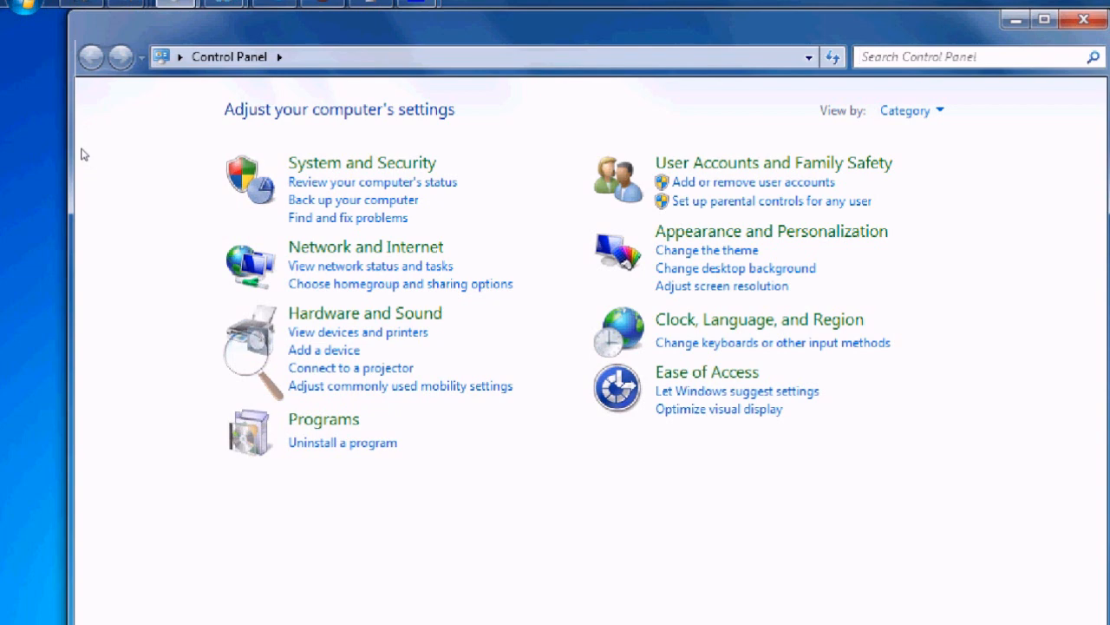
pyautogui.moveTo(323, 197)
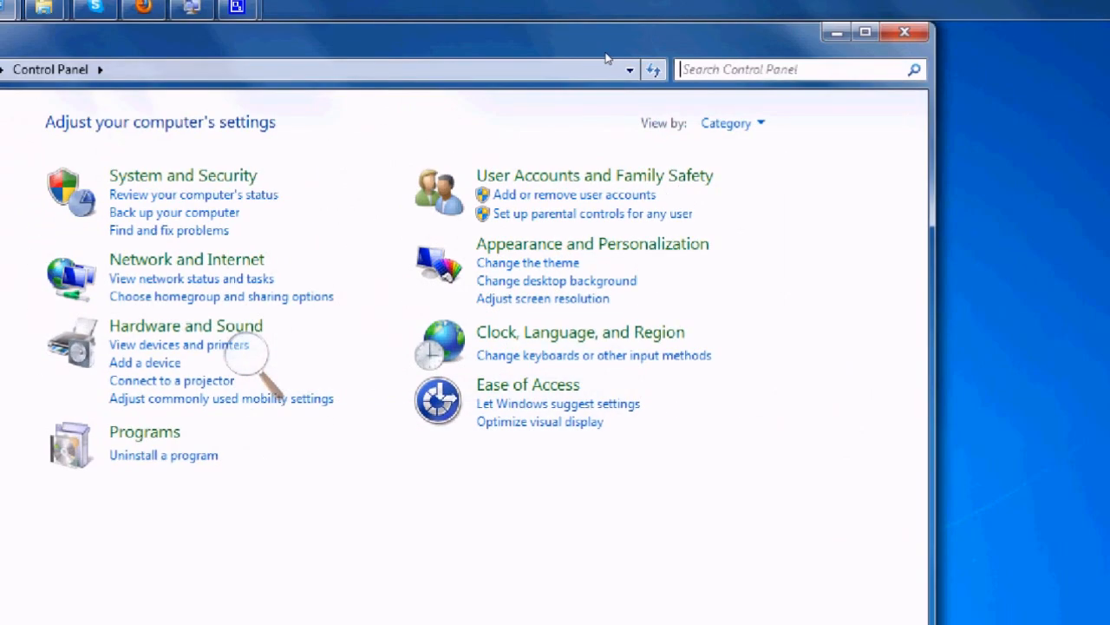
pyautogui.click(781, 69)
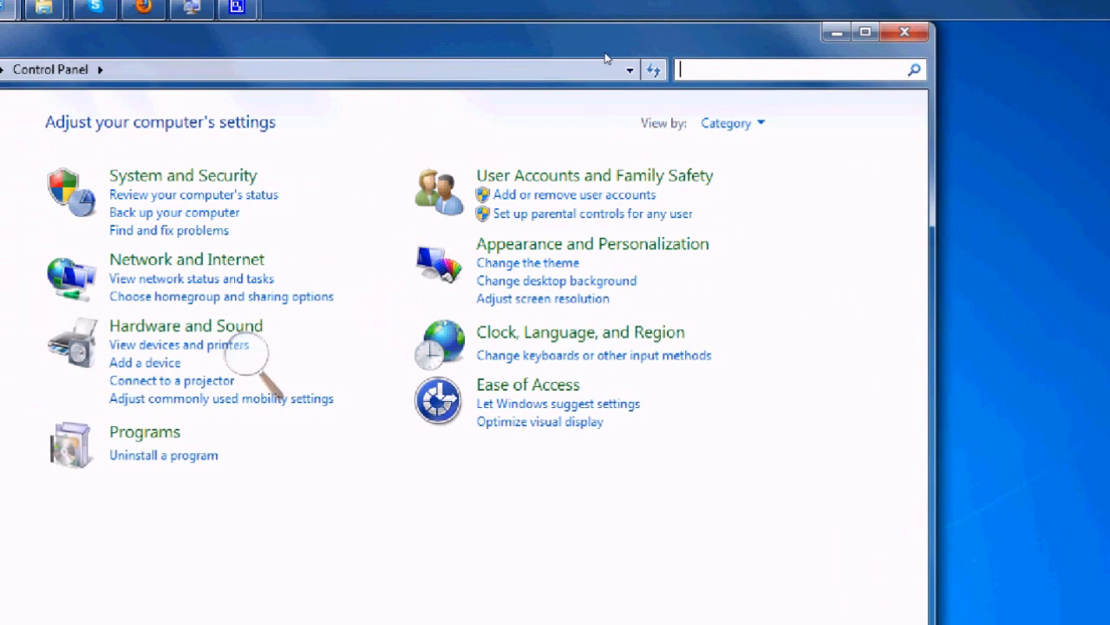
pyautogui.write('folder')
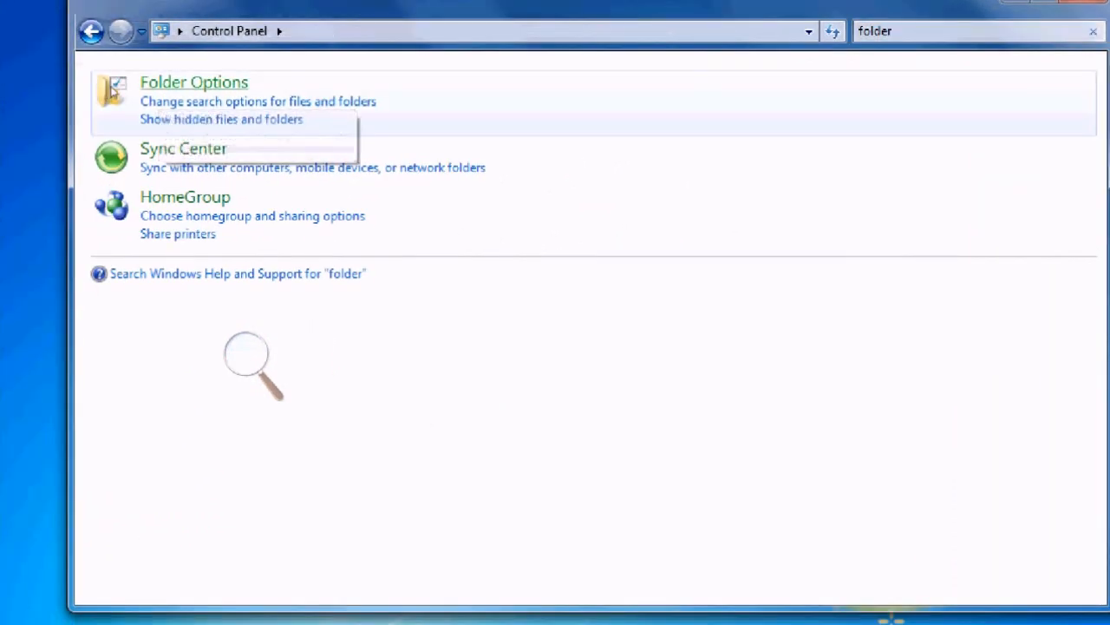
# Bring up the Folder Options View settings and browse the Advanced settings list
pyautogui.click(195, 81)
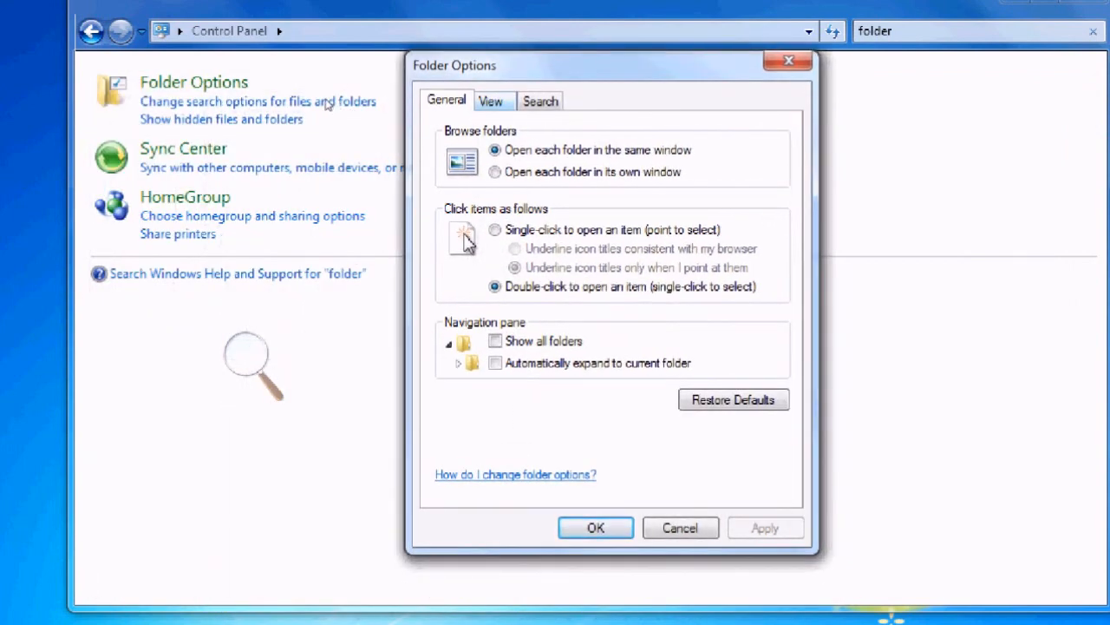
pyautogui.click(491, 100)
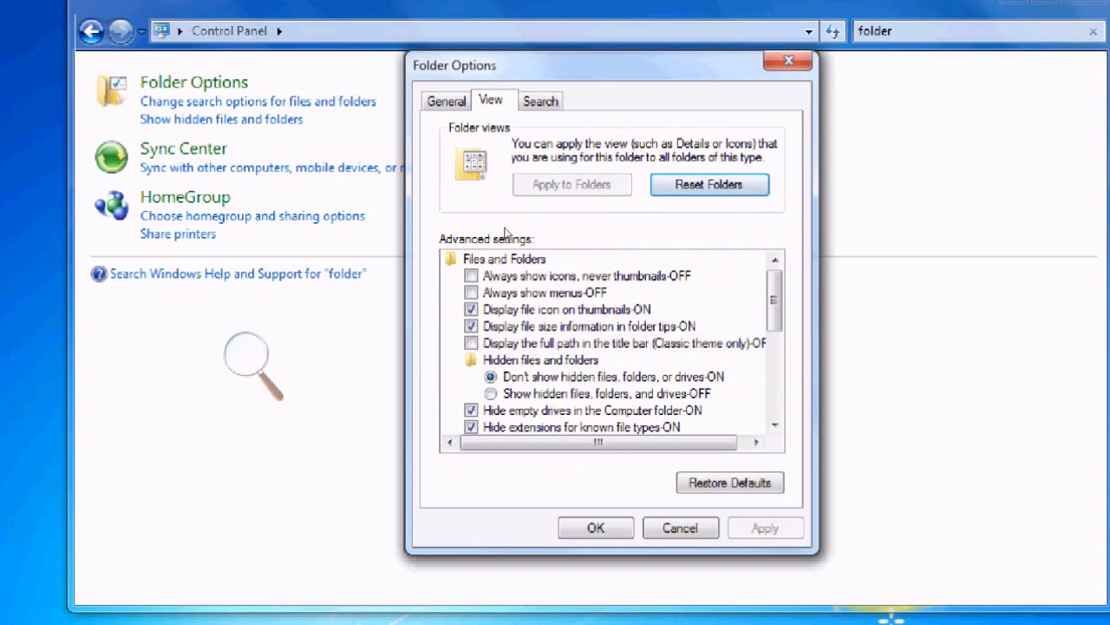
pyautogui.scroll(-3)
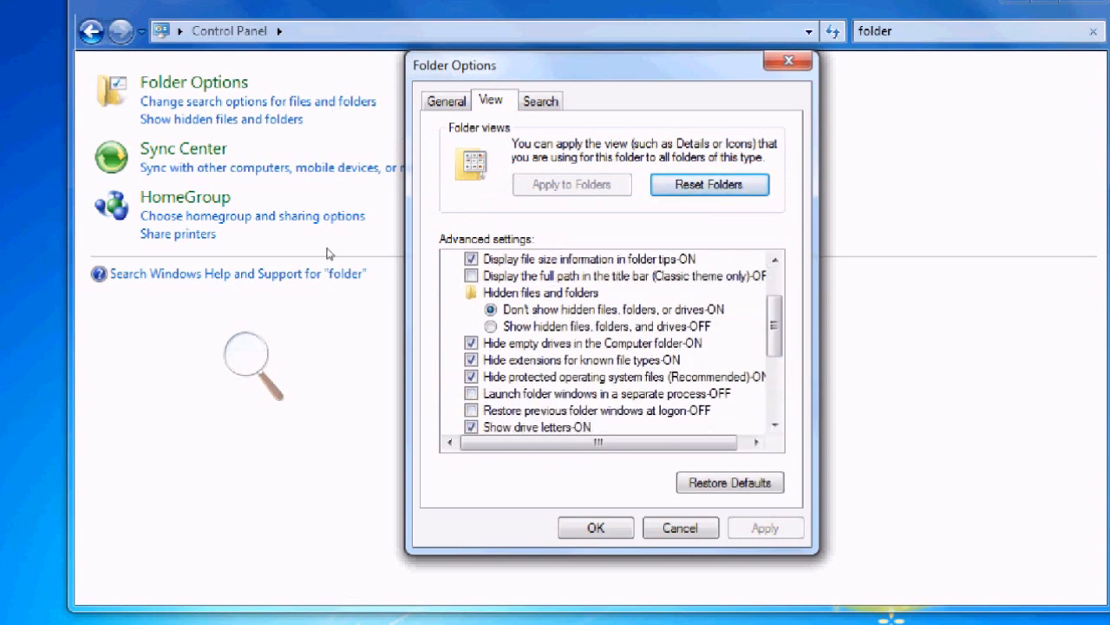
# Show hidden files and drives, stop hiding empty drives and known file extensions
pyautogui.click(491, 326)
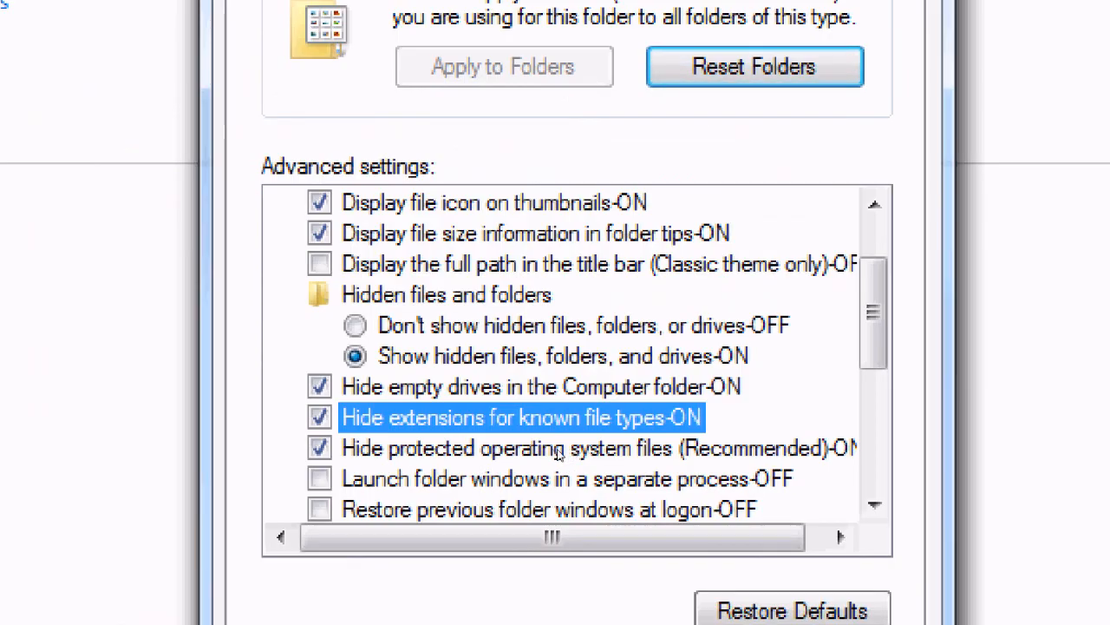
pyautogui.click(319, 417)
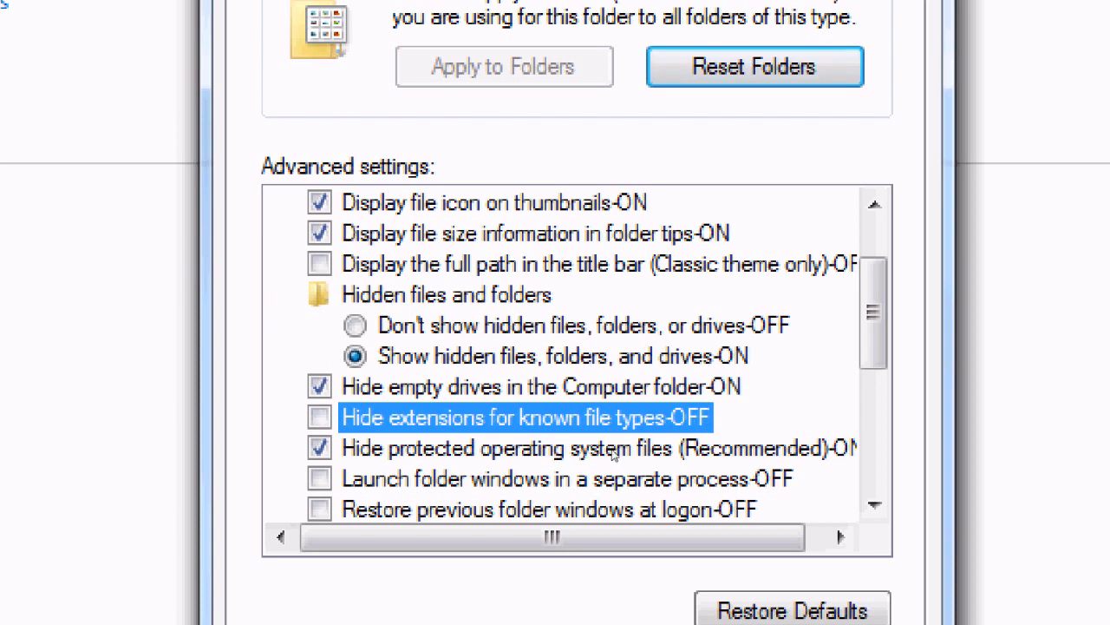
pyautogui.moveTo(552, 451)
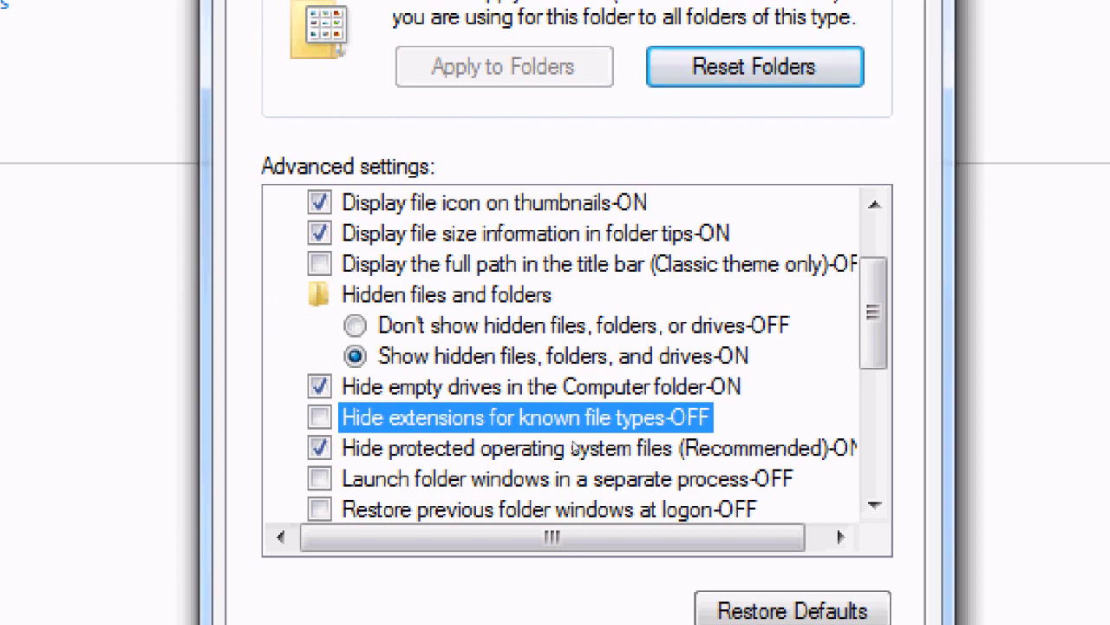
pyautogui.moveTo(599, 454)
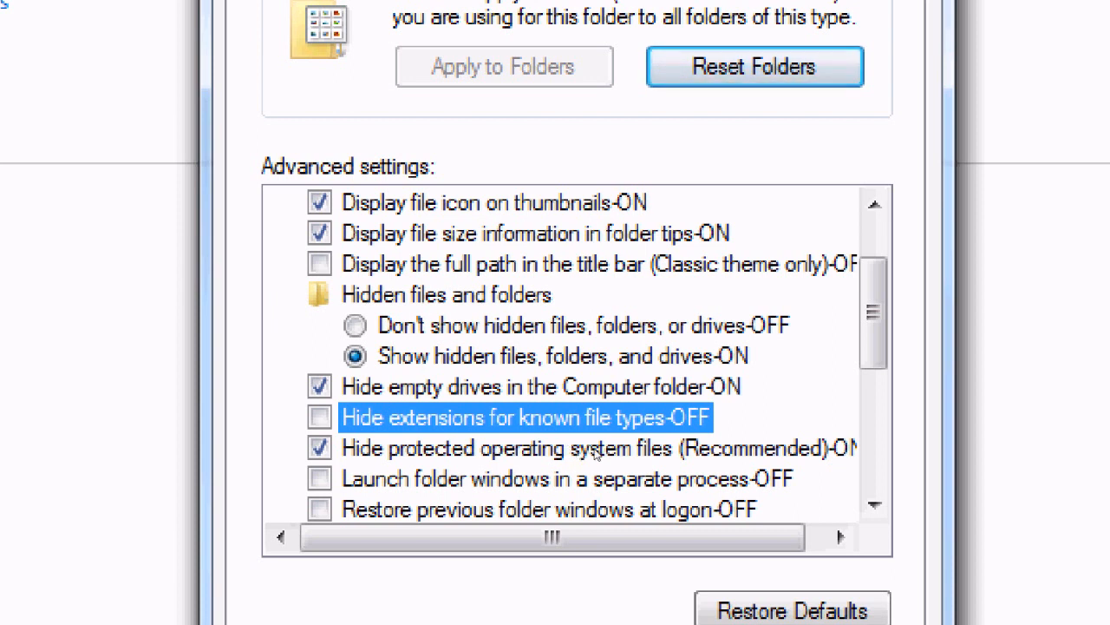
pyautogui.click(319, 385)
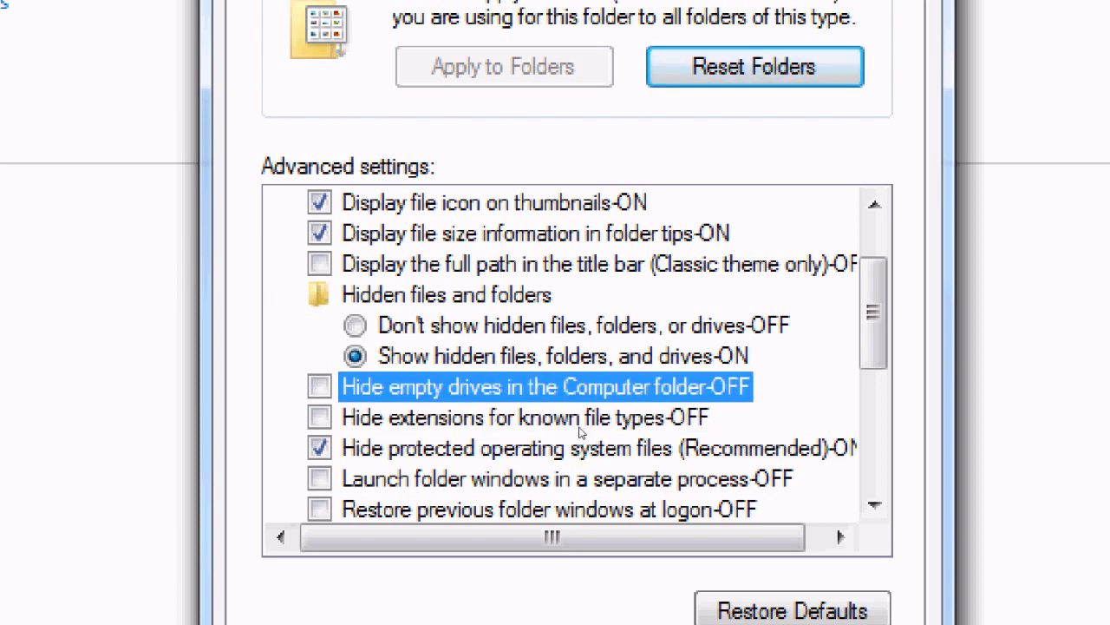
pyautogui.moveTo(524, 442)
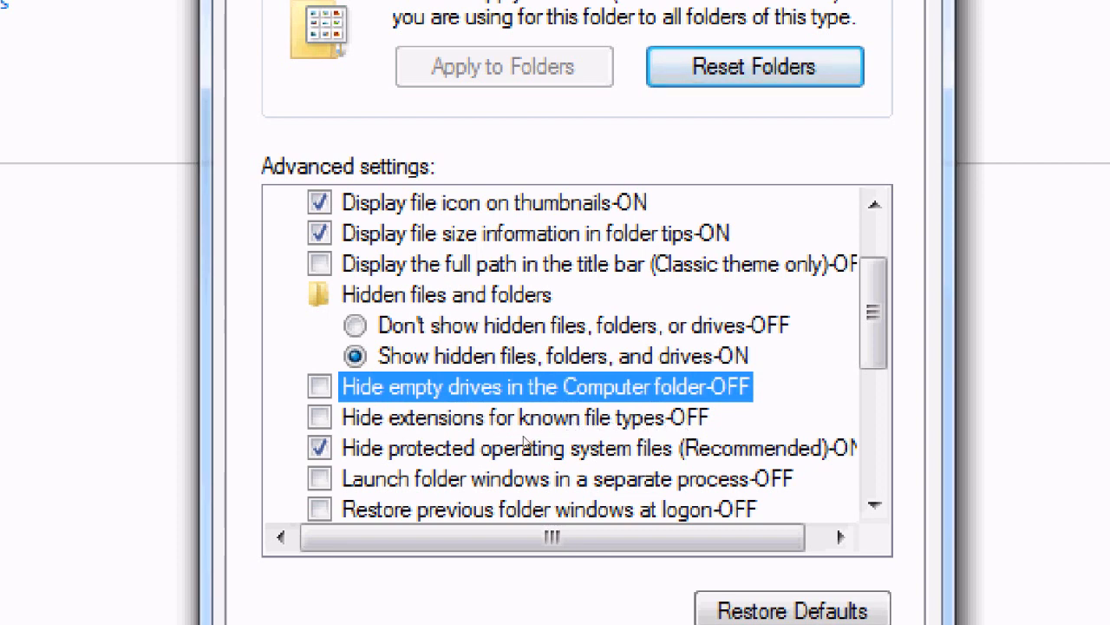
pyautogui.click(320, 416)
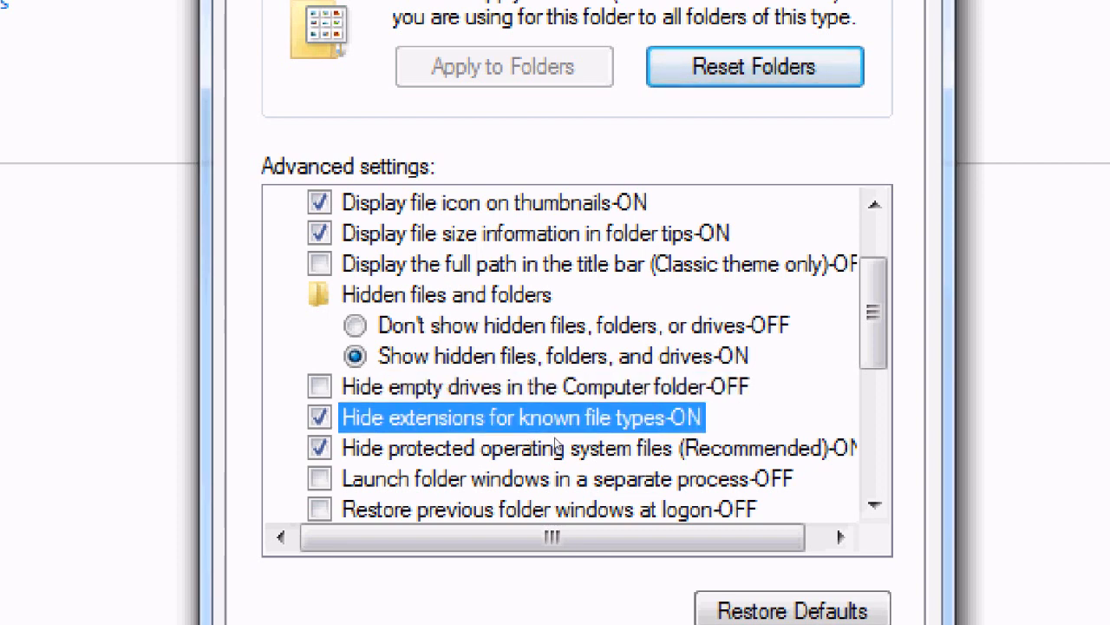
pyautogui.click(320, 416)
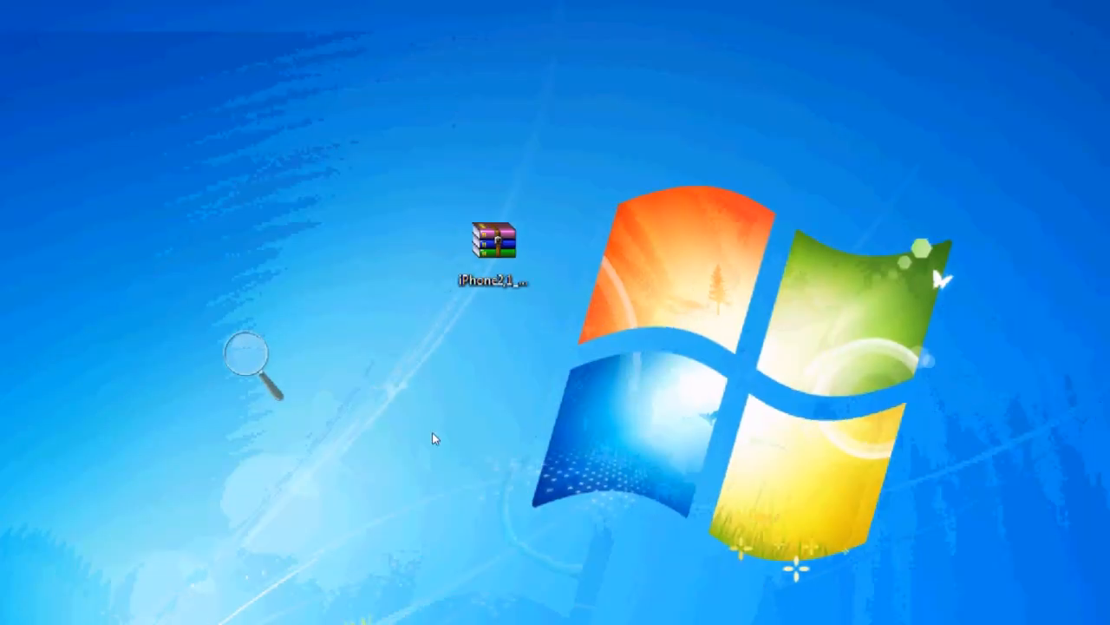
# Rename iPhone2,1_3.1.2_7D11_Restore archive to an .ipsw extension and confirm the warning
pyautogui.rightClick(492, 243)
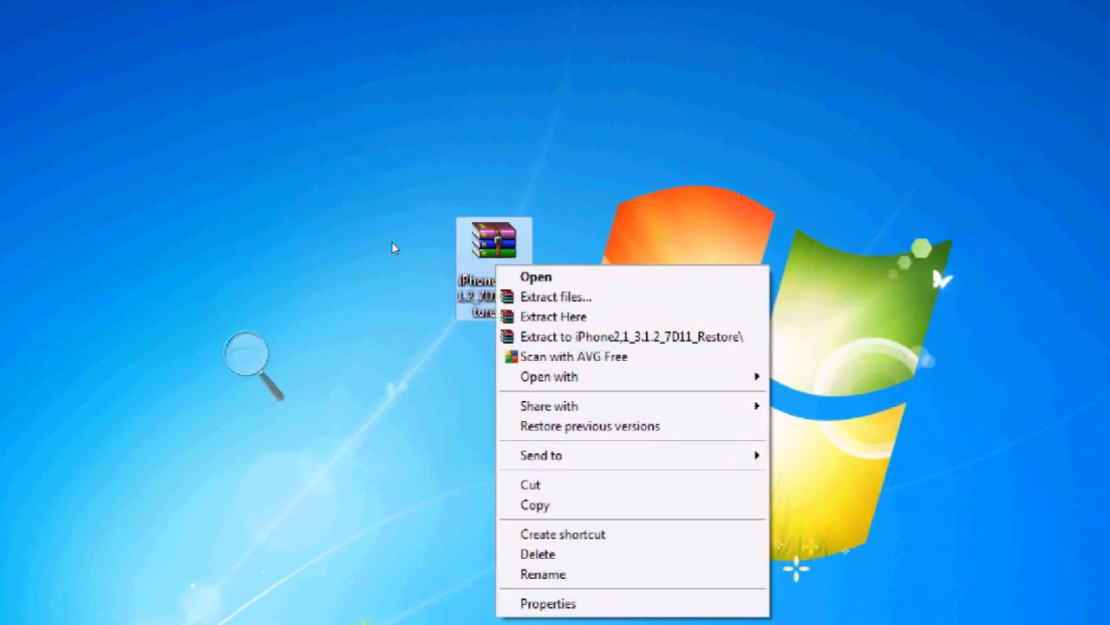
pyautogui.click(543, 573)
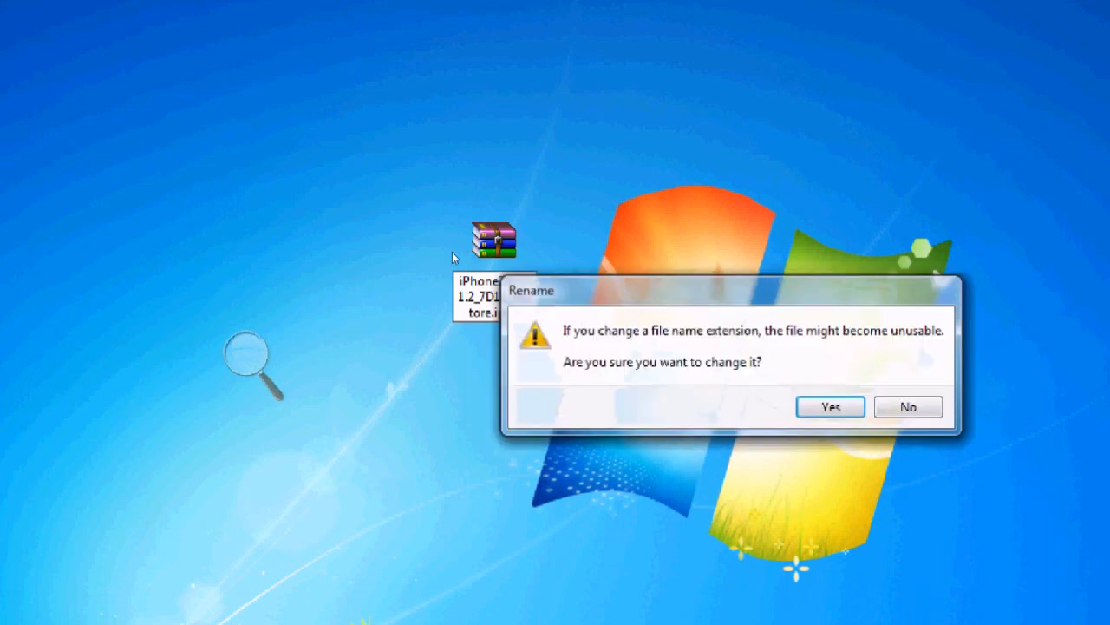
pyautogui.click(829, 406)
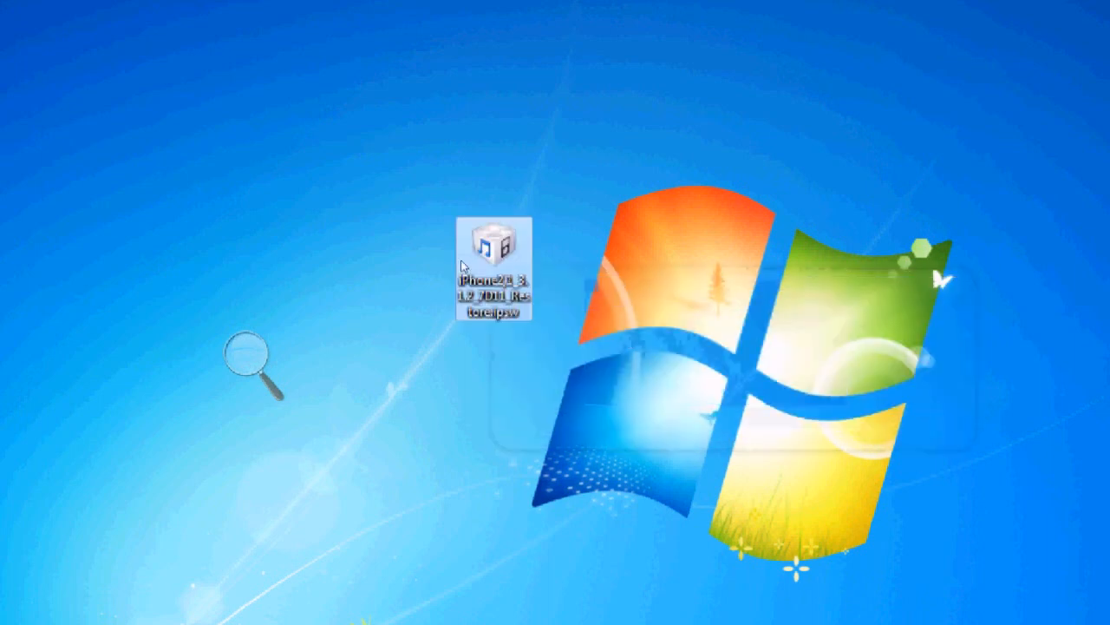